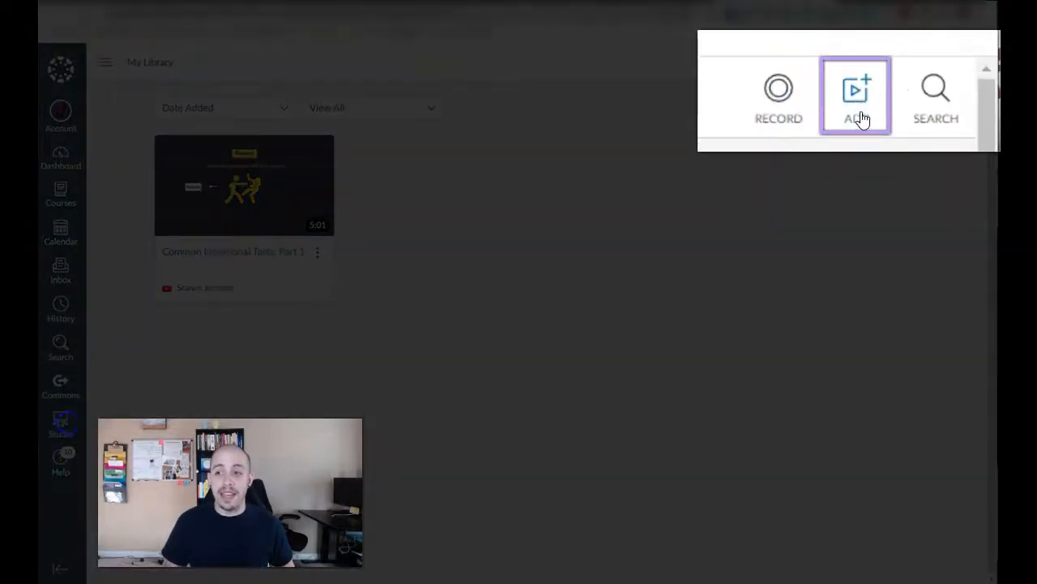
click(855, 94)
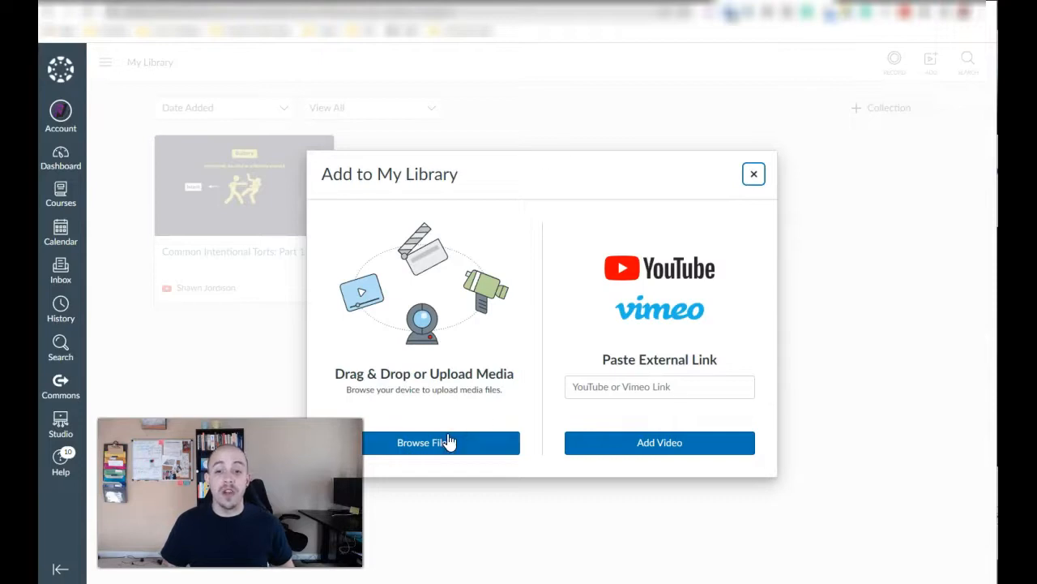
mouse_move(622, 431)
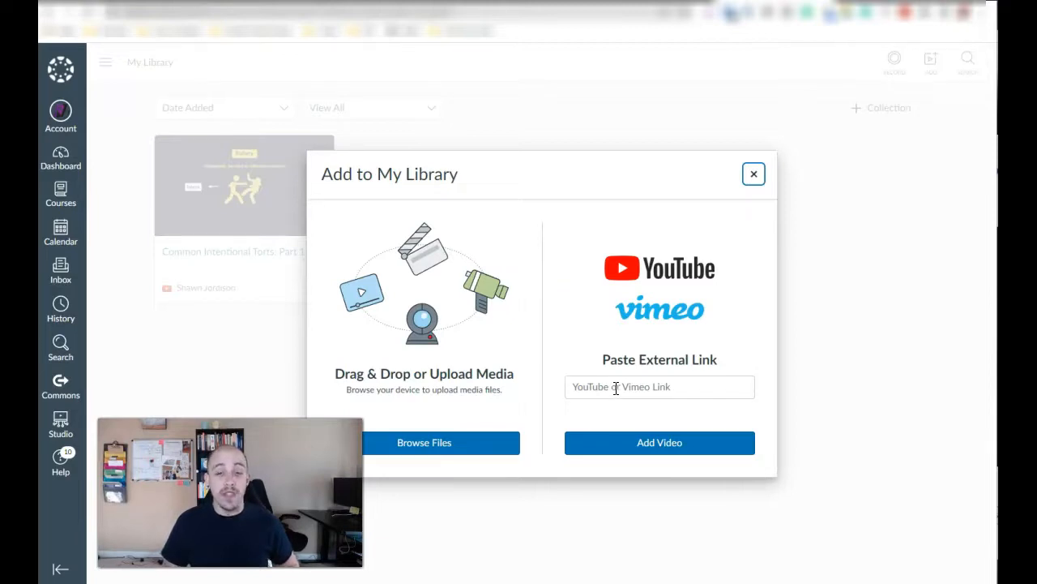
text(https://youtu.be/7GDZ52dhIDQ)
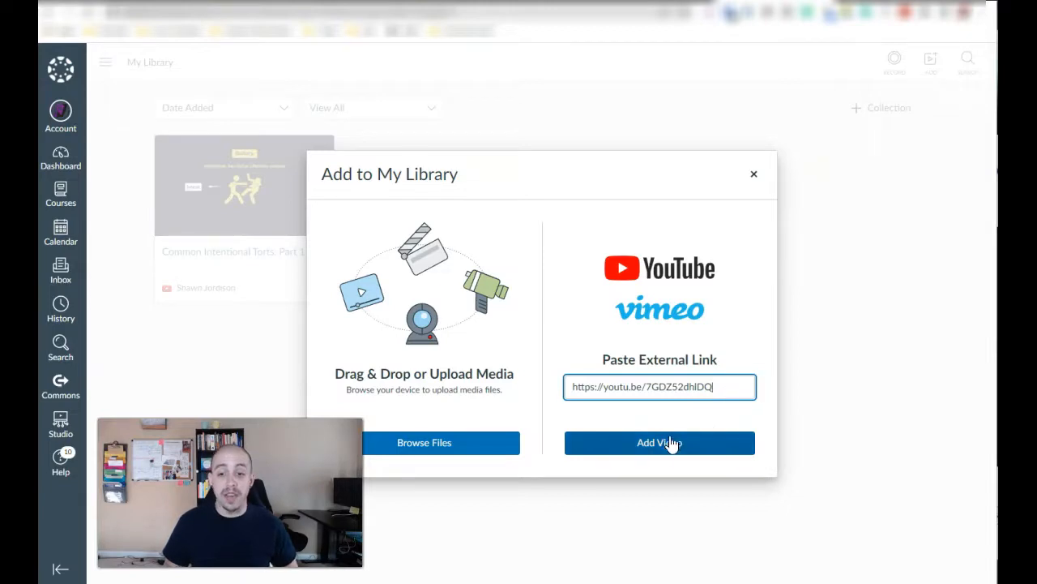
click(658, 443)
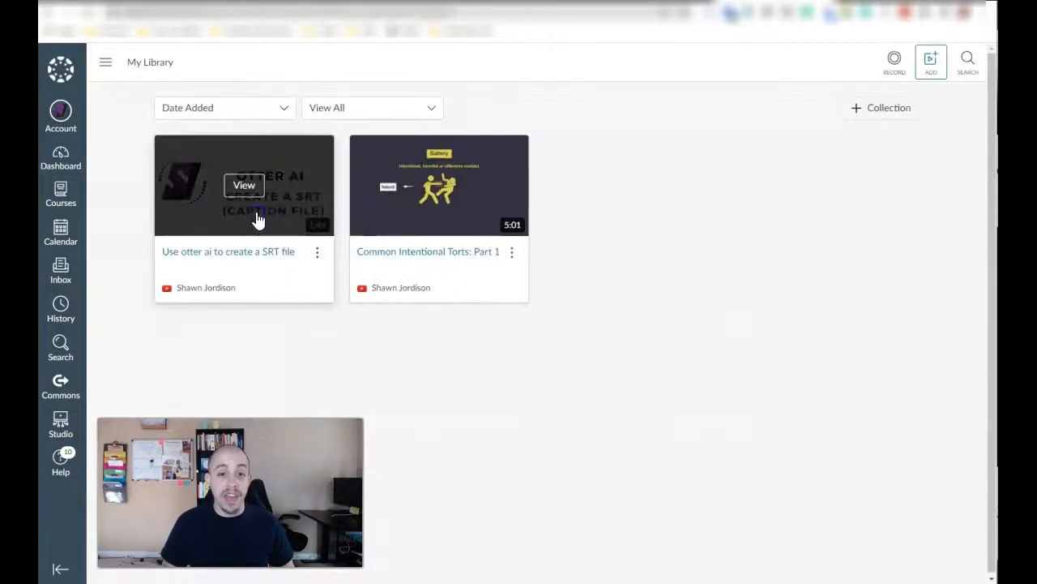
Open the newly added 'Use otter ai to create a SRT file' video from My Library
click(243, 184)
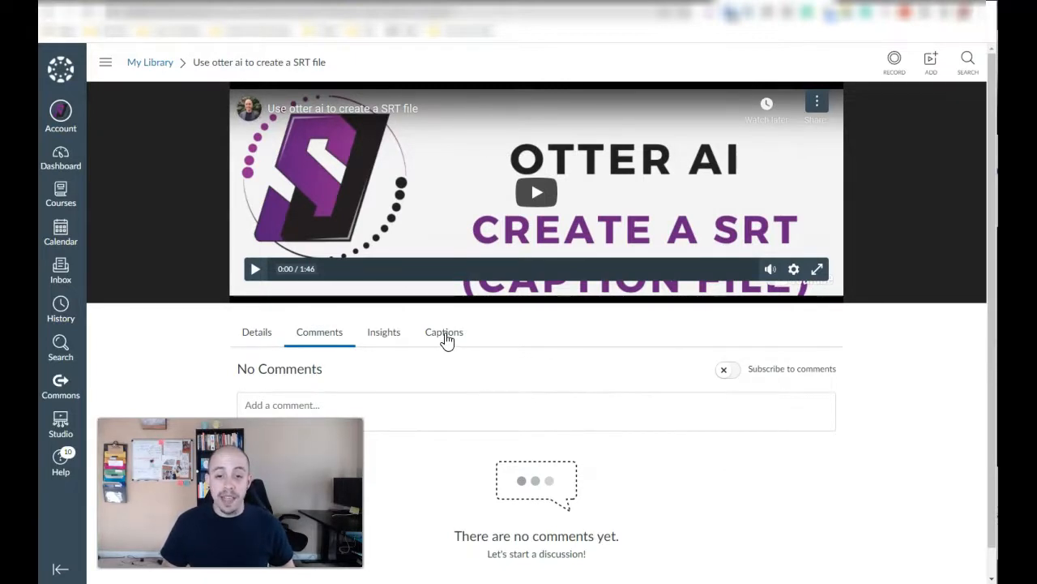
Start an English caption upload for the video from its Captions section
click(444, 330)
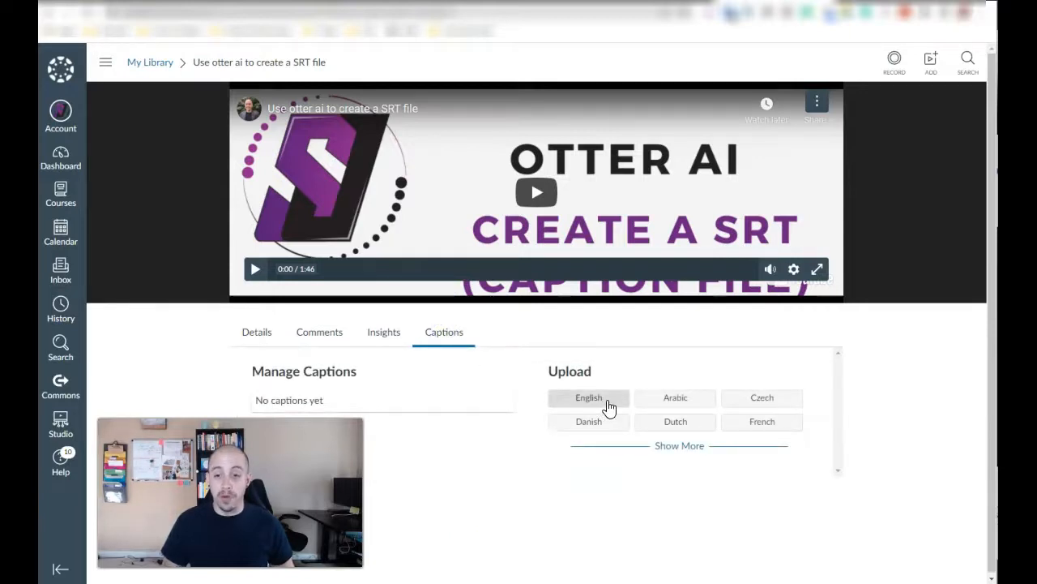
click(588, 397)
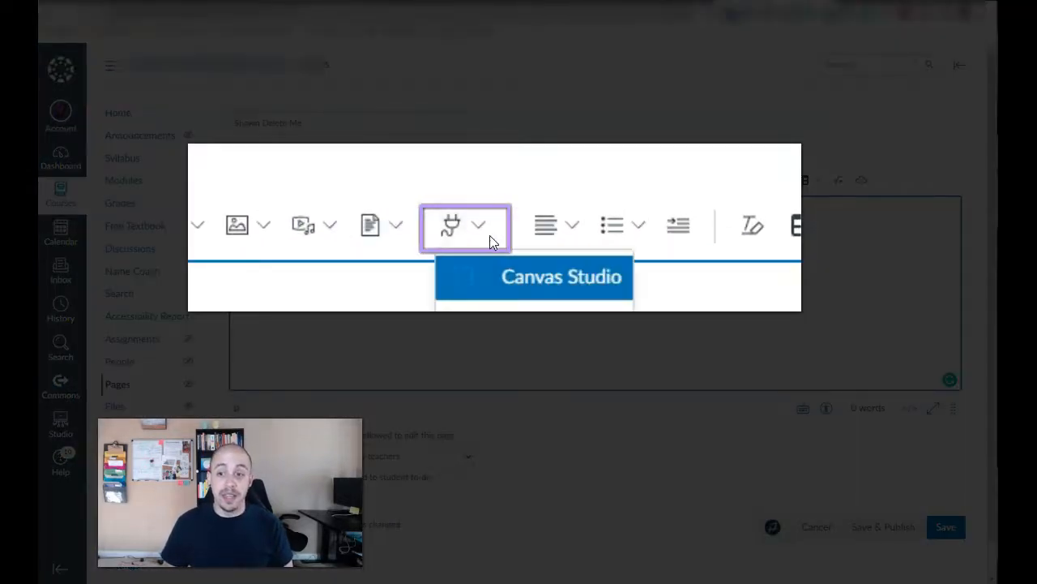
Embed the 'Use otter ai to create a SRT file' Studio video into the page via the editor
click(533, 276)
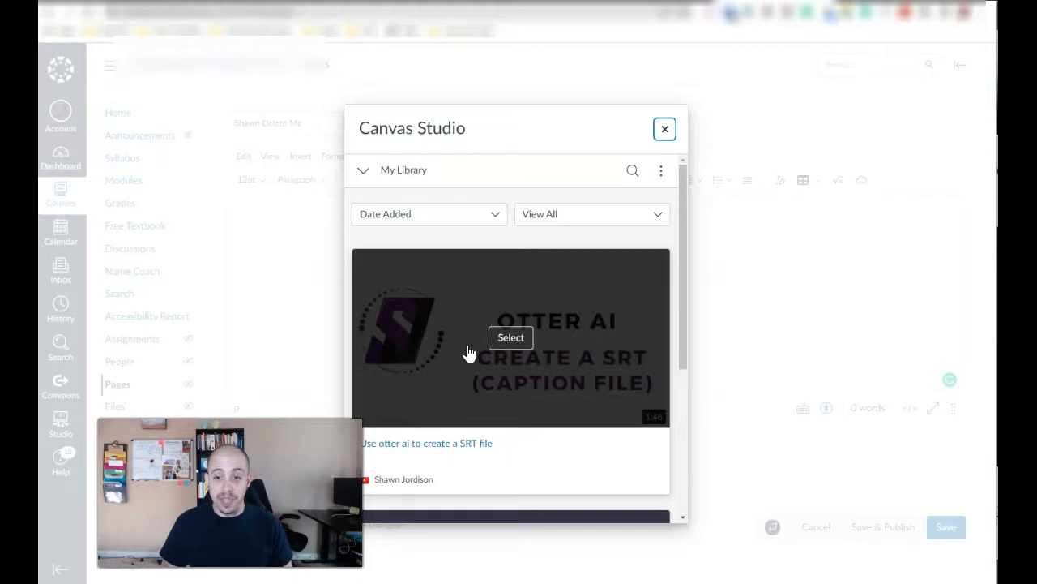
click(511, 337)
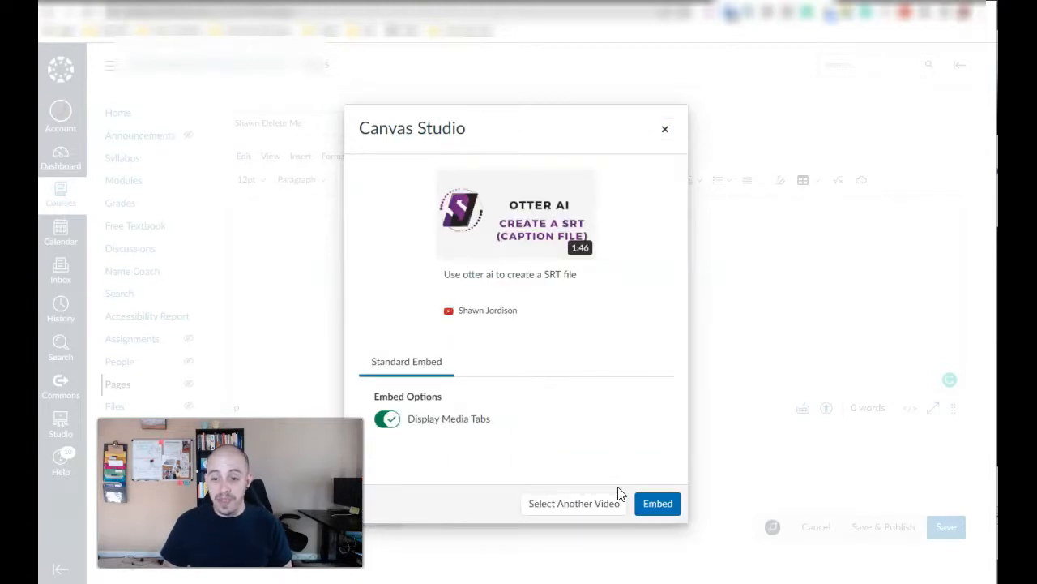
click(658, 502)
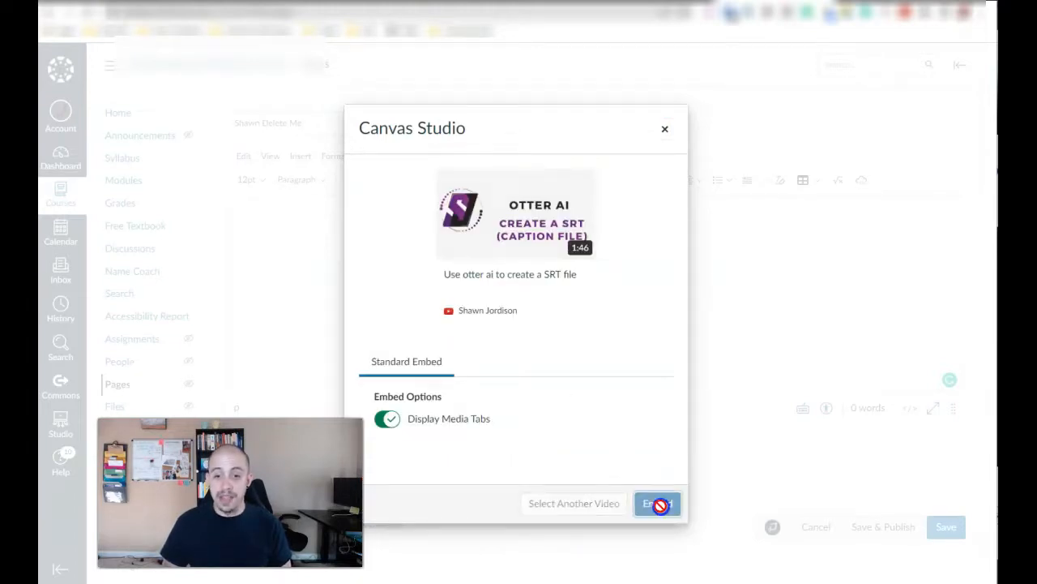
click(657, 502)
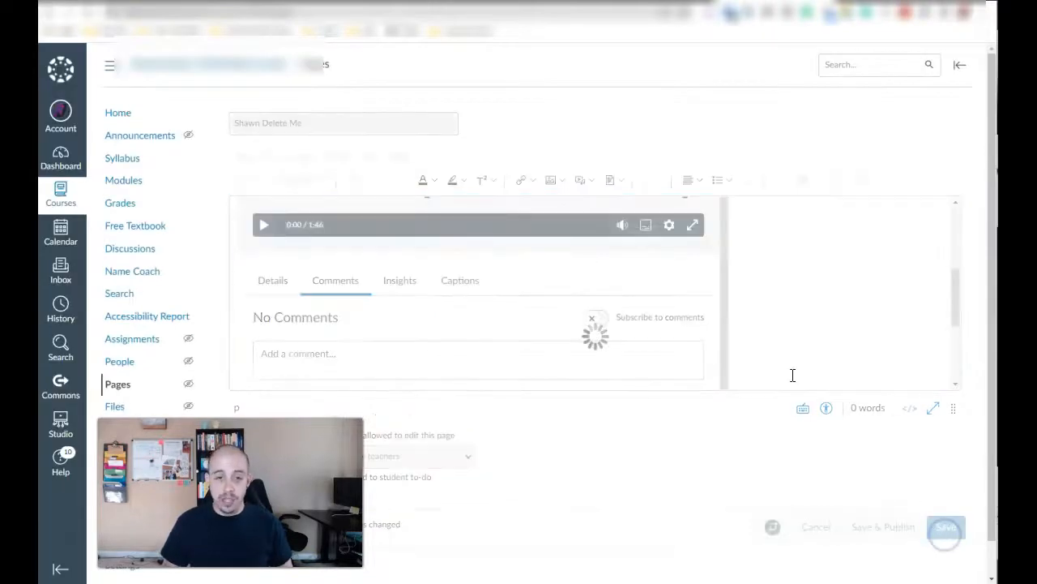
Save the 'Shawn Delete Me' page and play the embedded video with captions turned on
click(945, 527)
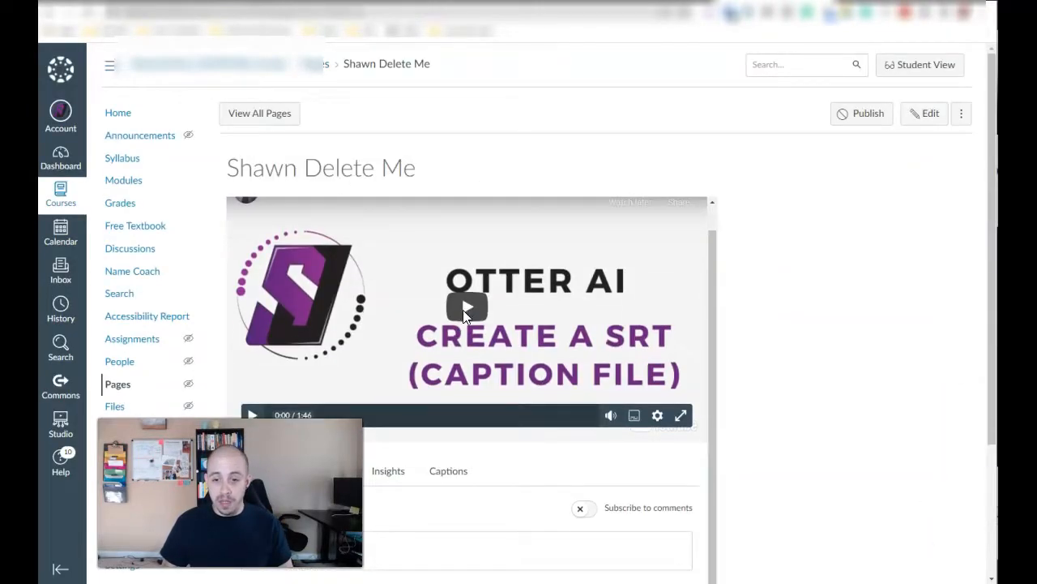
click(467, 307)
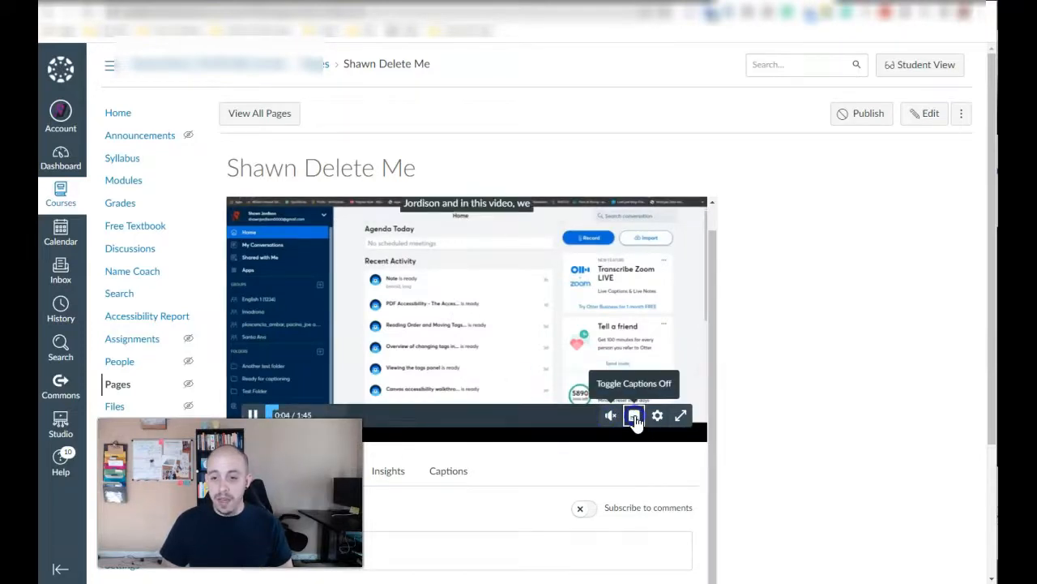
click(636, 415)
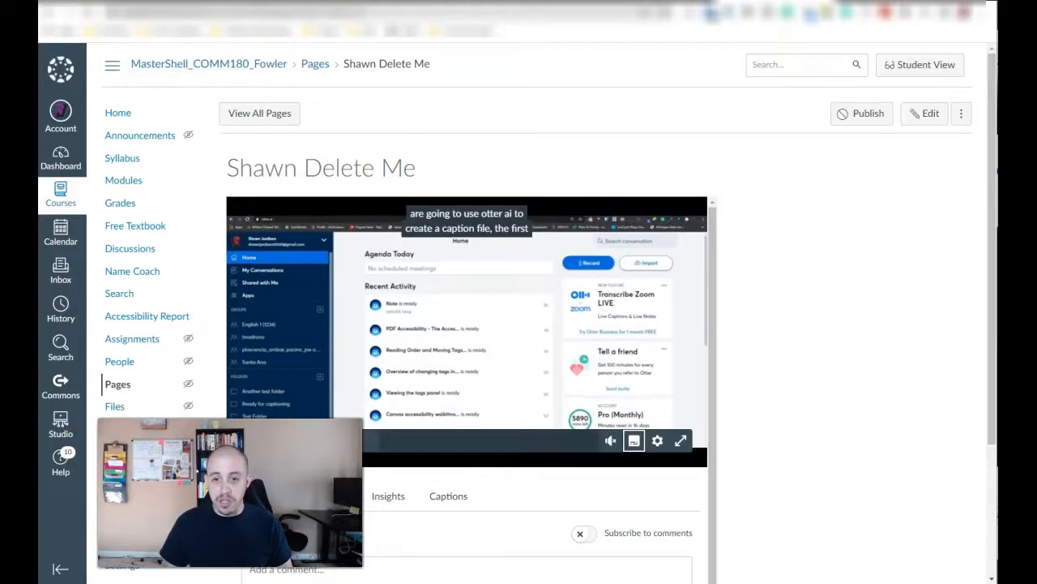
mouse_move(527, 233)
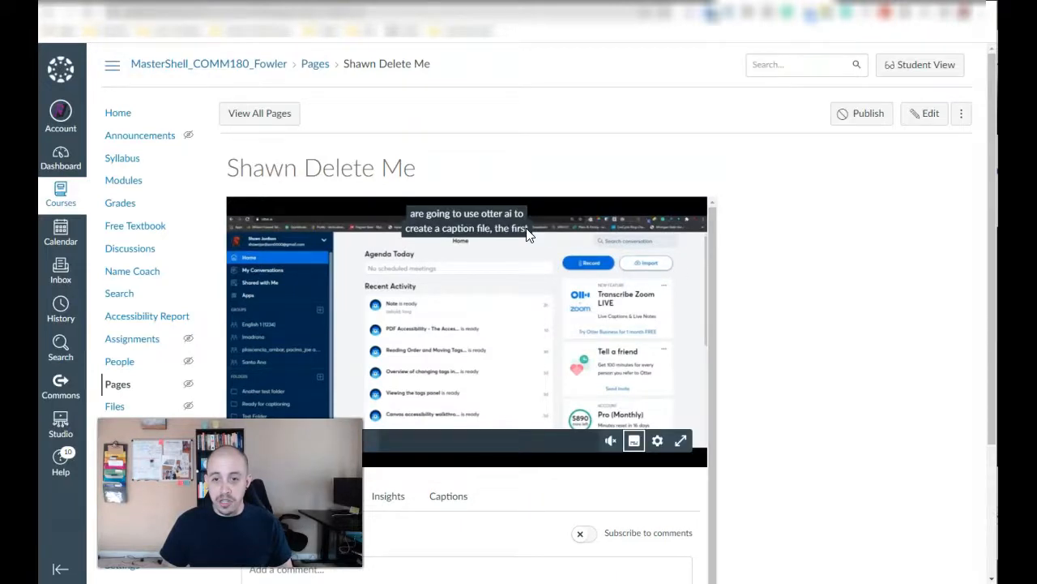